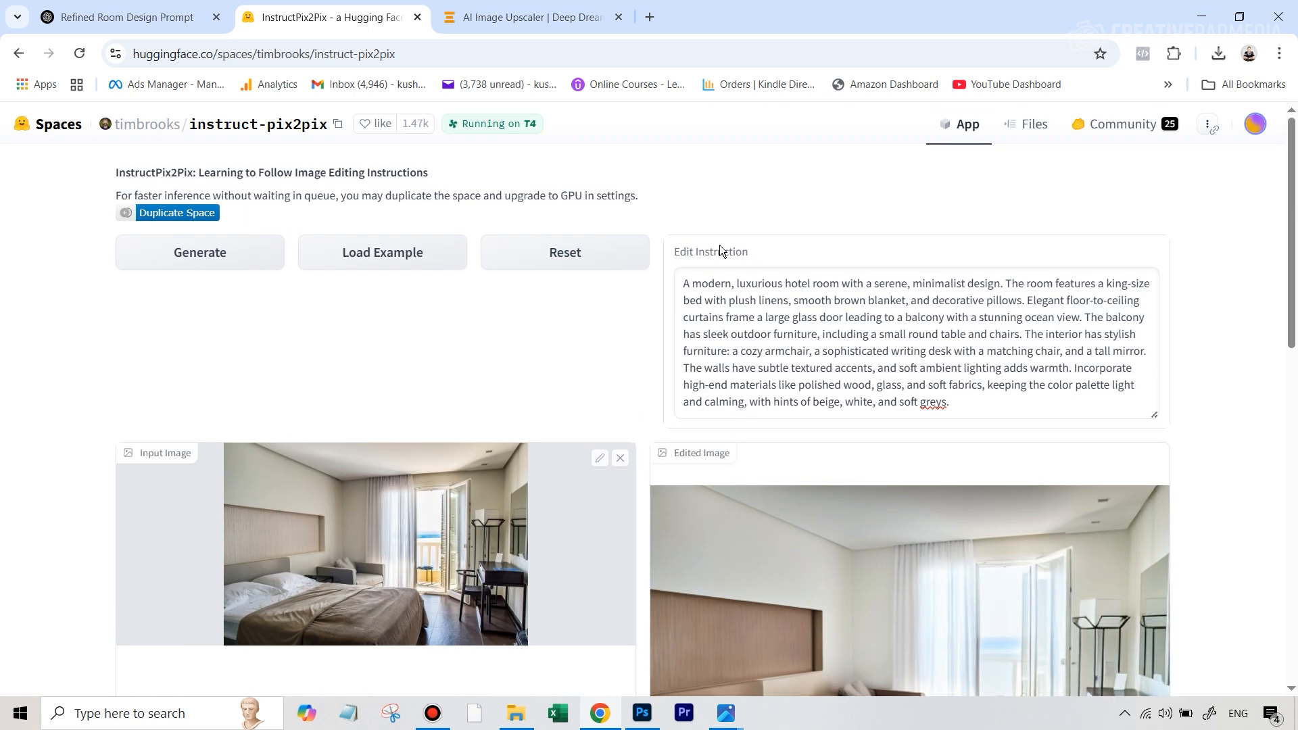
# Run InstructPix2Pix to restyle the hotel room as a modern, luxurious, minimalist room.
pyautogui.click(534, 17)
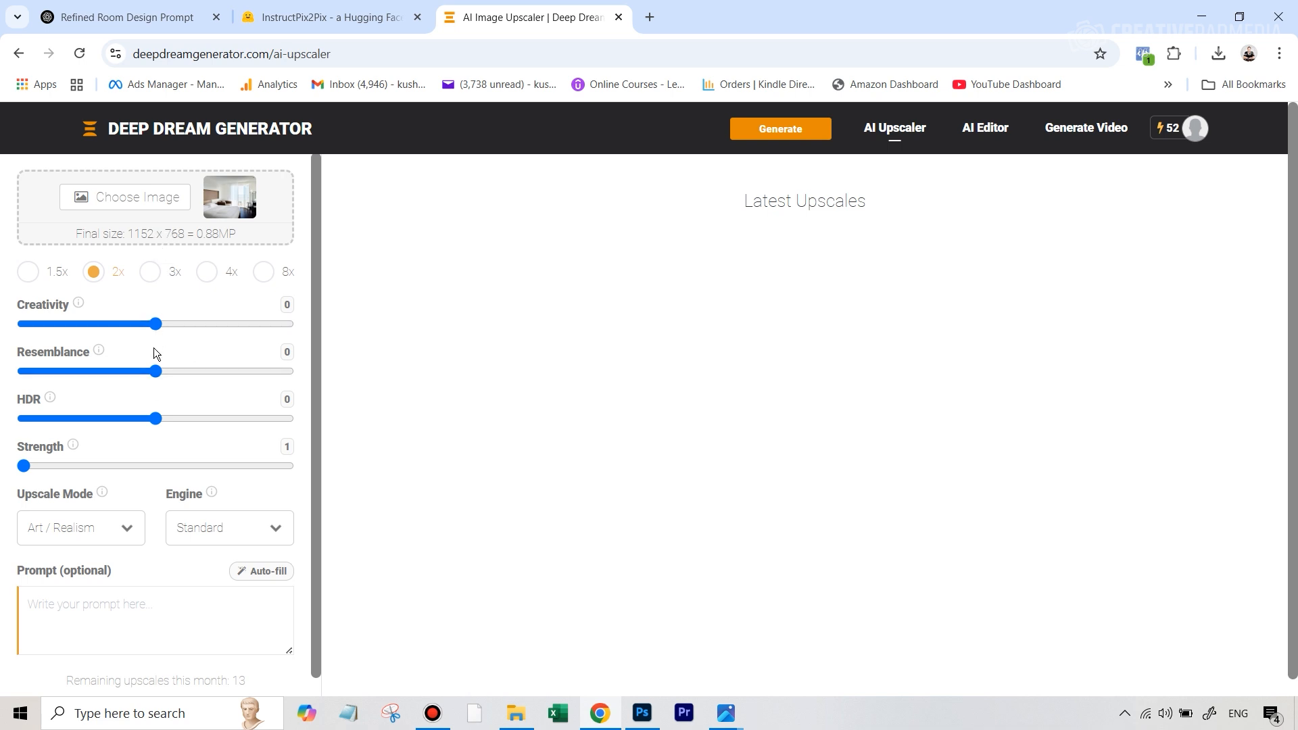
pyautogui.moveTo(79, 311)
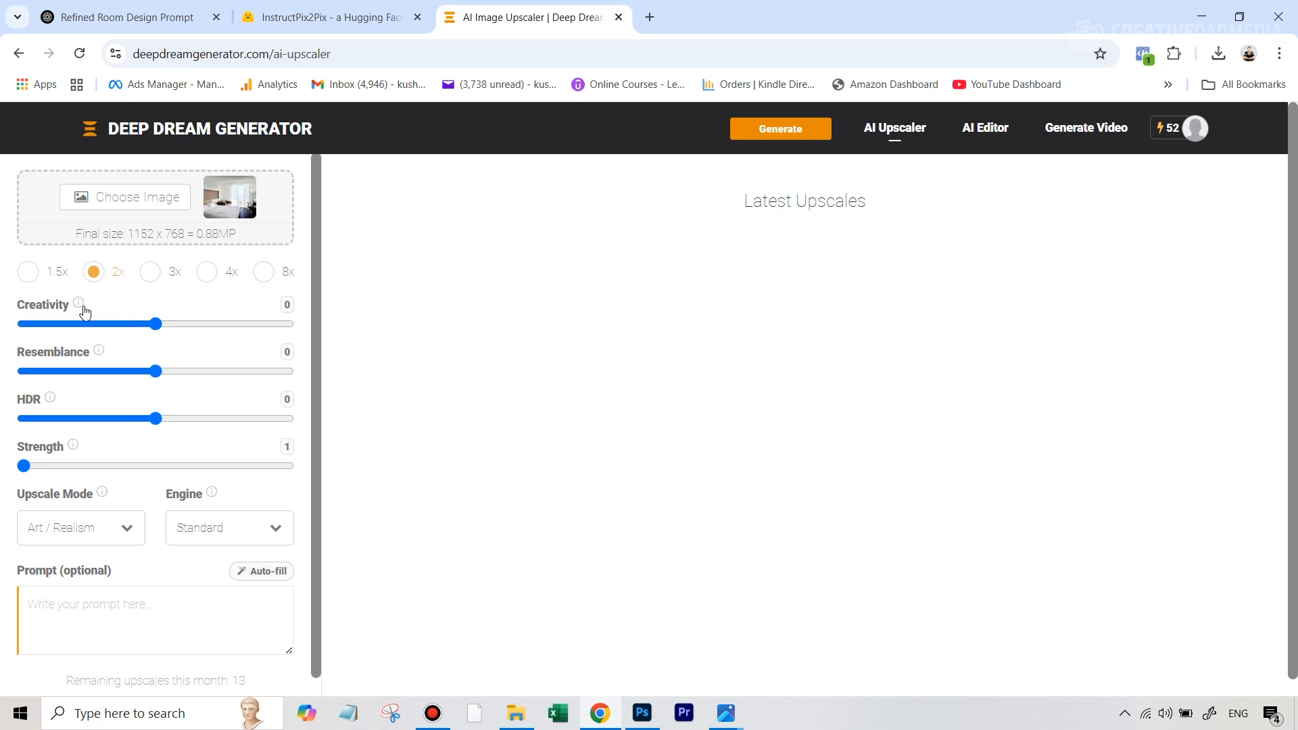
# Raise the upscaler's Creativity slider to 1 and move down toward the Upscale button.
pyautogui.moveTo(155, 371); pyautogui.dragTo(288, 371)
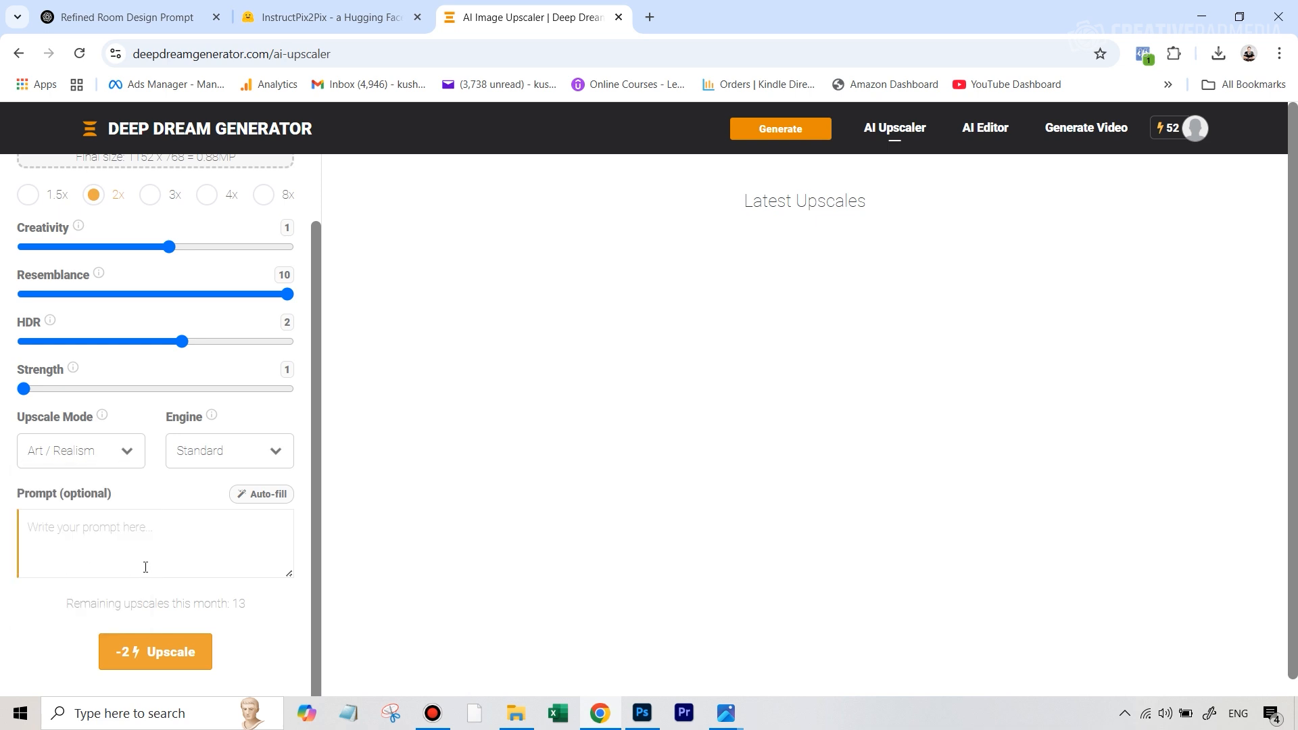
pyautogui.click(155, 651)
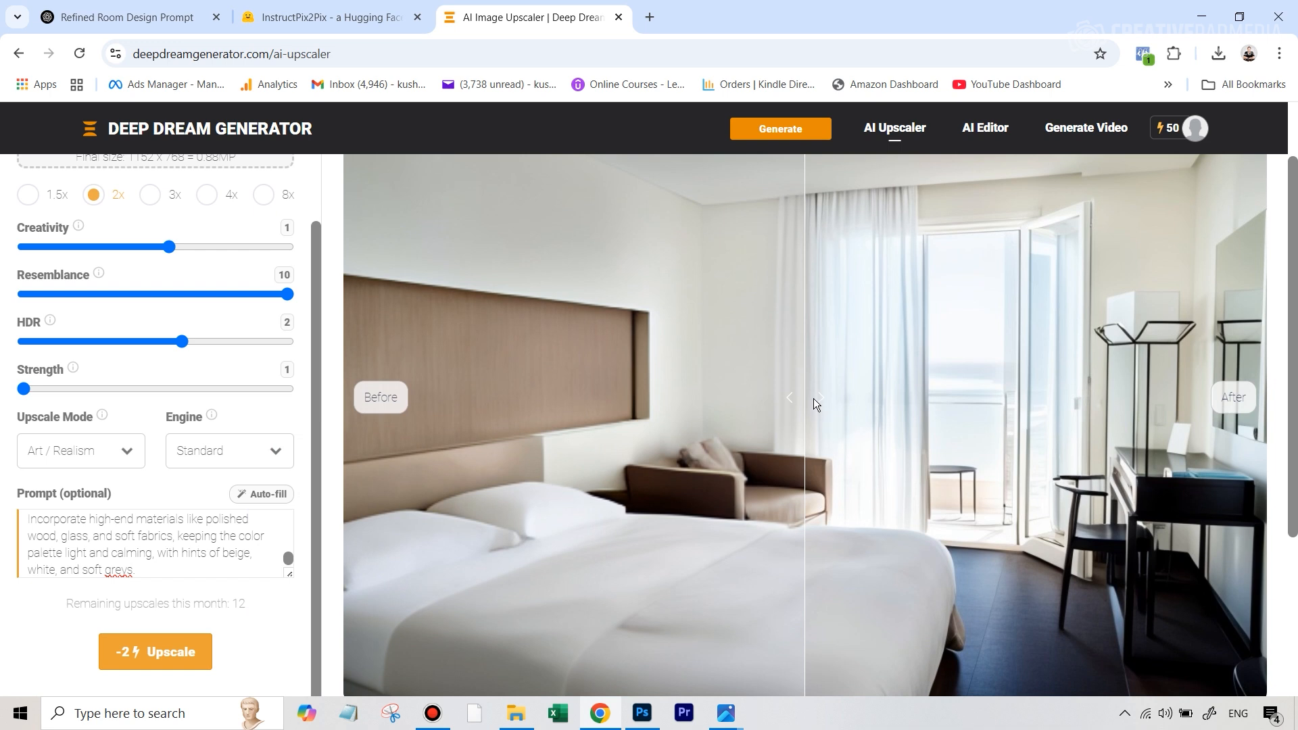
# Start the Before/After comparison of the upscaled room against the original.
pyautogui.click(641, 713)
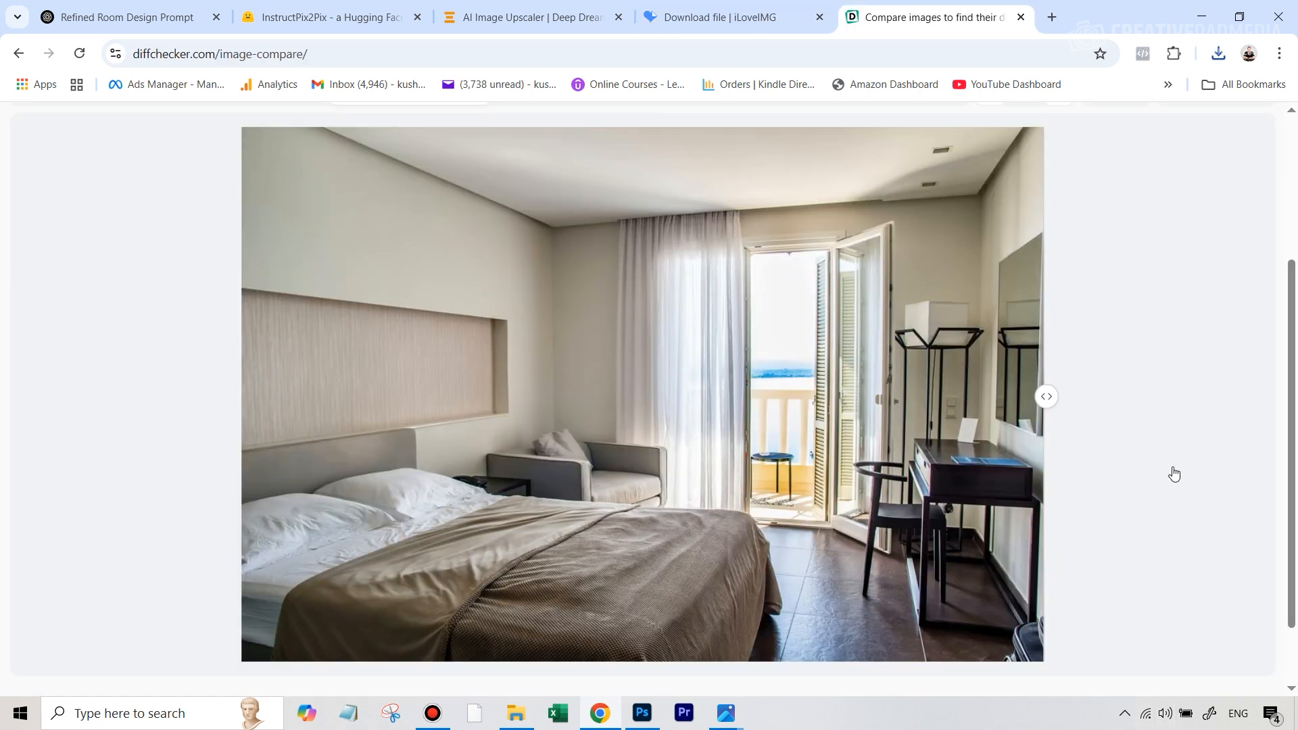
# Slide the Diffchecker handle left to reveal the brighter retouched room over the original.
pyautogui.moveTo(1046, 396); pyautogui.dragTo(427, 396)
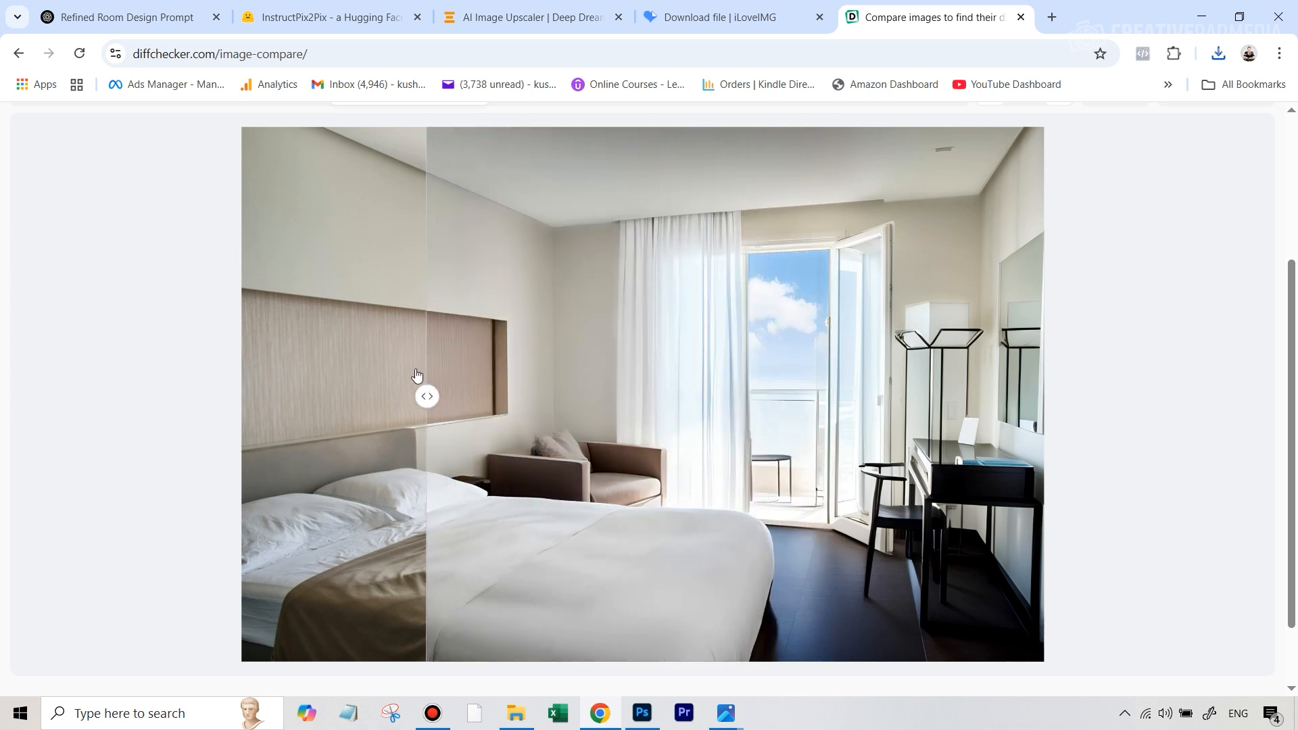